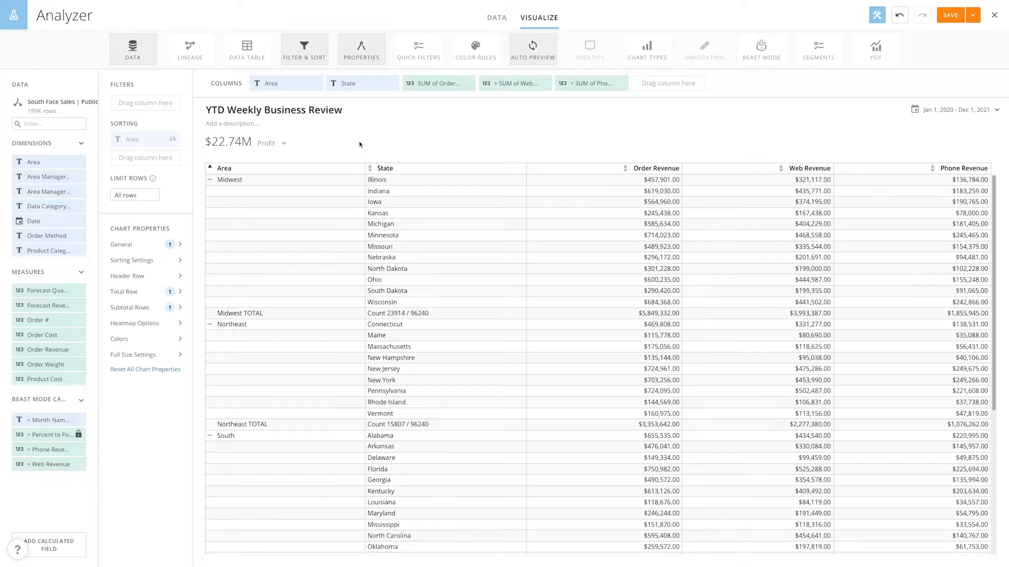
# Set the table's General font size to Larger and choose a new font colour.
pyautogui.click(120, 244)
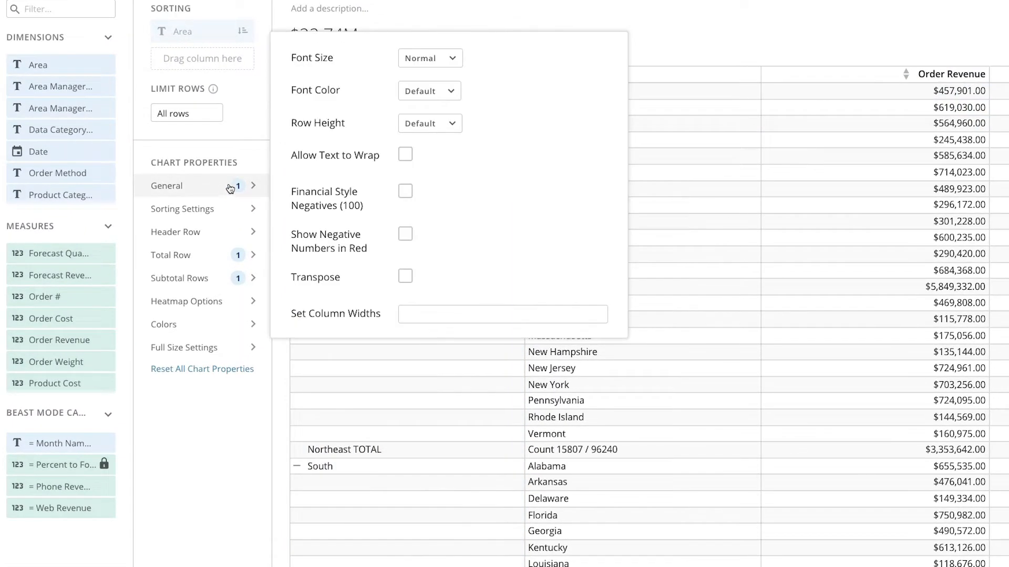
pyautogui.click(429, 58)
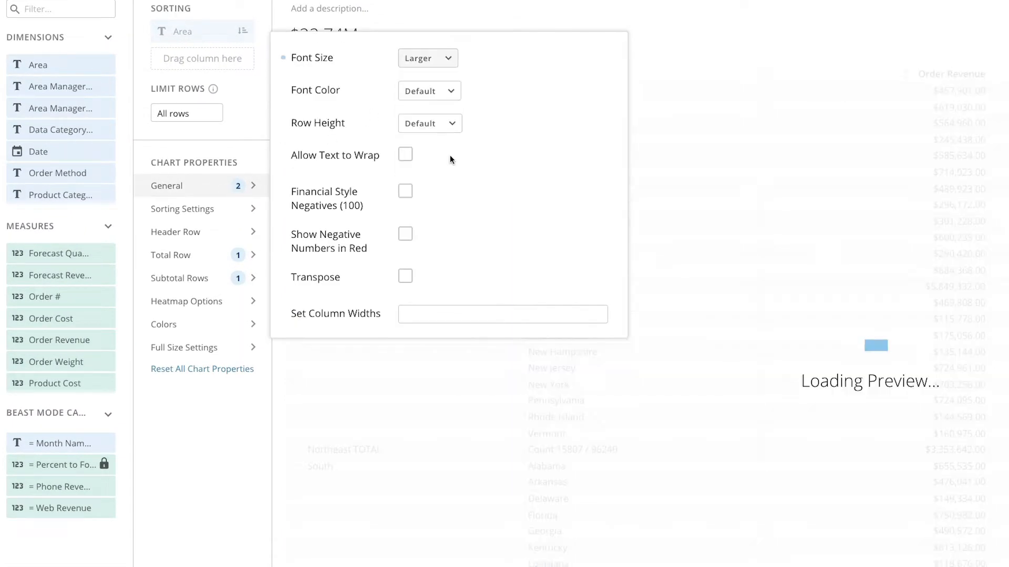
pyautogui.click(429, 90)
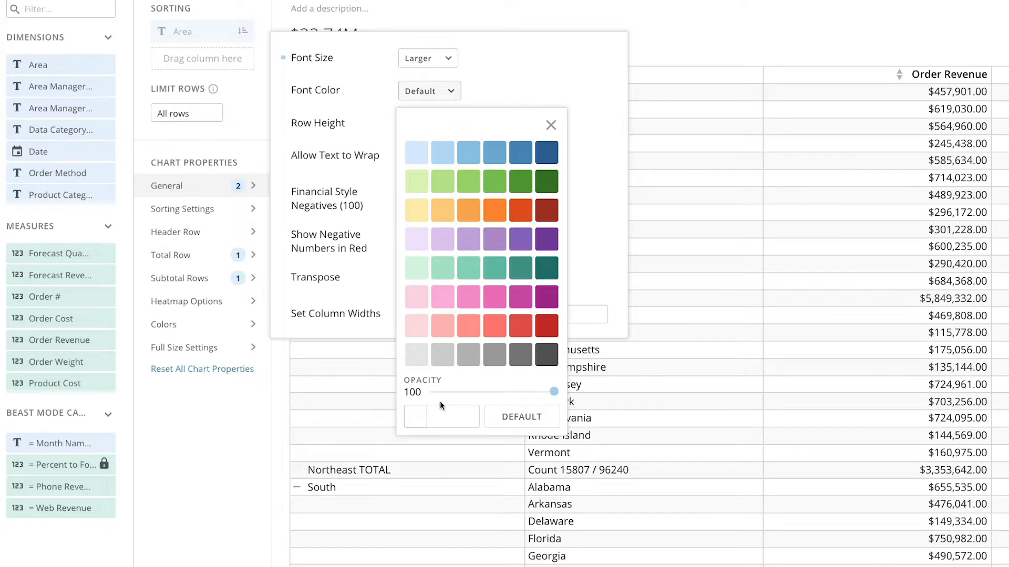
pyautogui.click(545, 354)
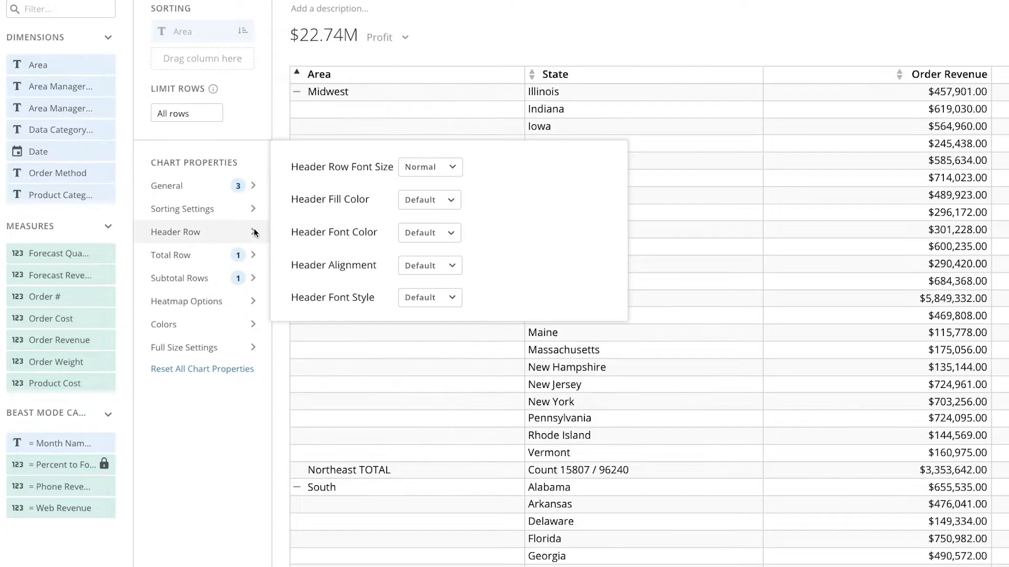
# Fill the header row dark gray (5A5A5A) and centre its column titles.
pyautogui.click(429, 200)
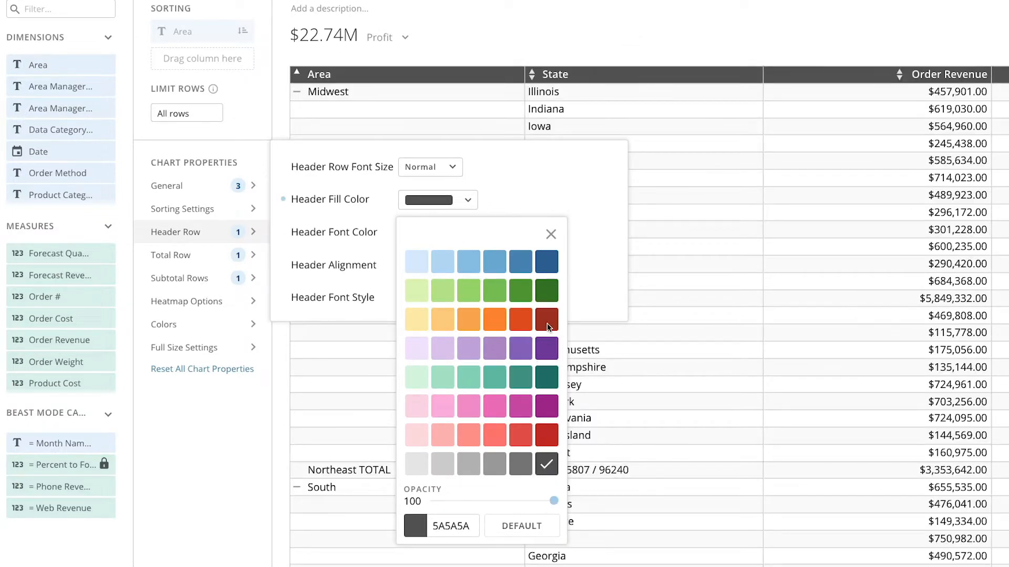
pyautogui.click(551, 234)
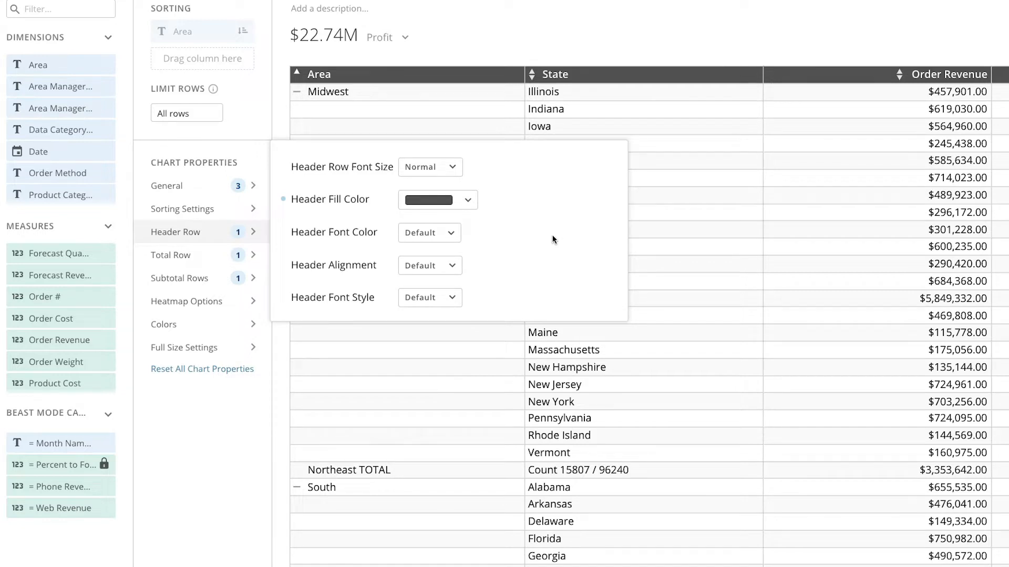
pyautogui.click(429, 265)
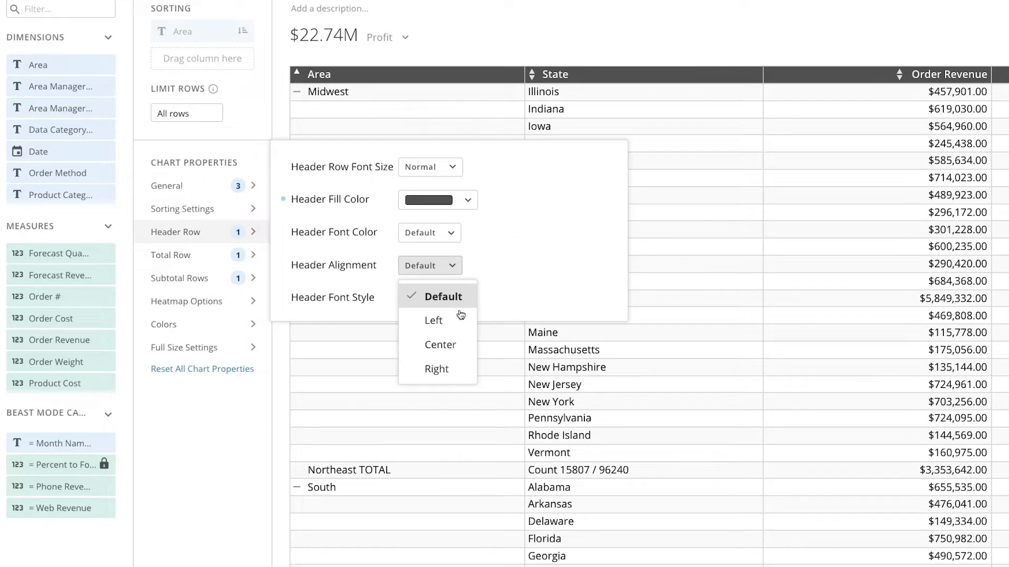
pyautogui.click(440, 345)
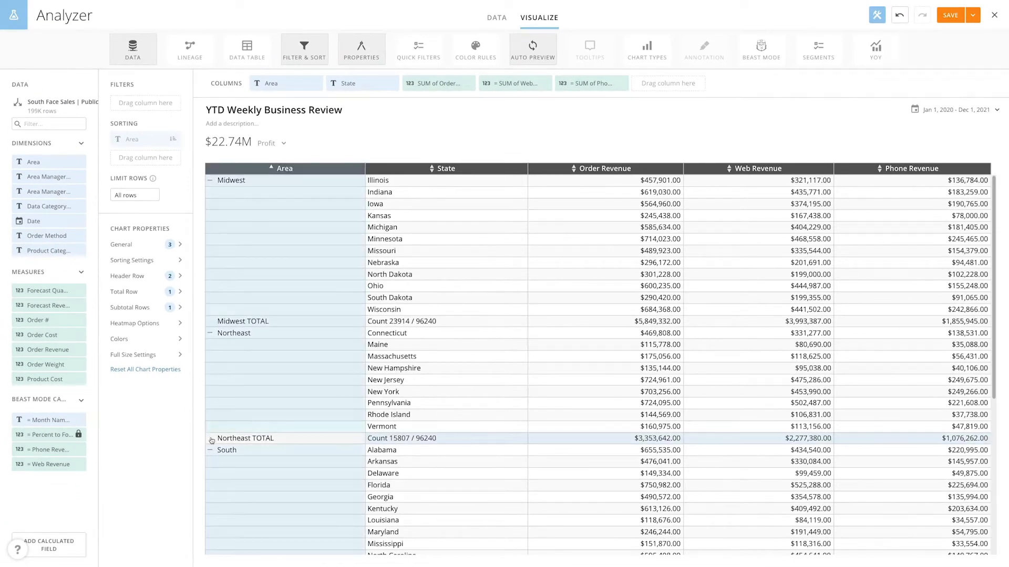
# Fill the grand total row light gray (D1D1D1).
pyautogui.scroll(-3)
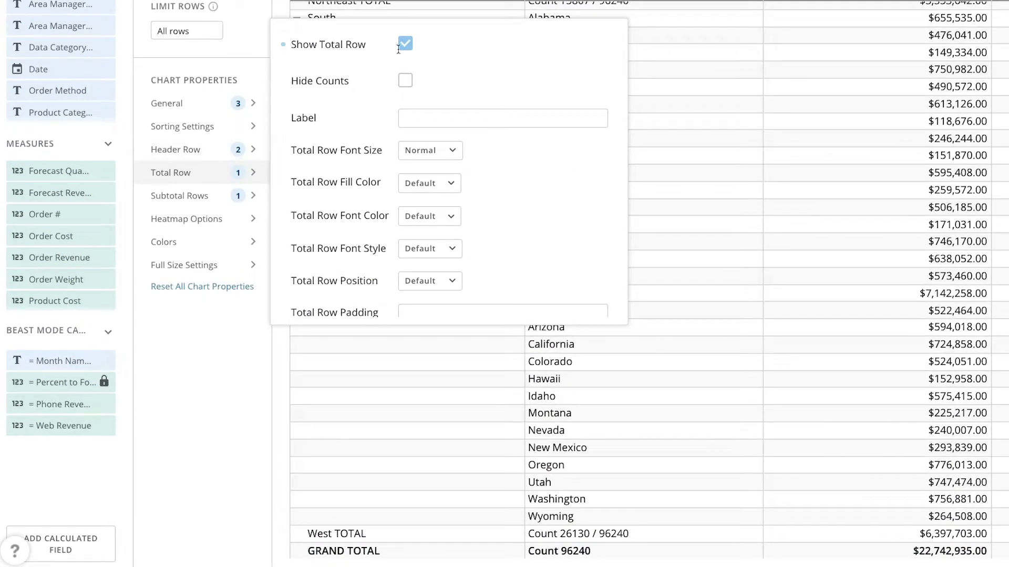
pyautogui.click(404, 44)
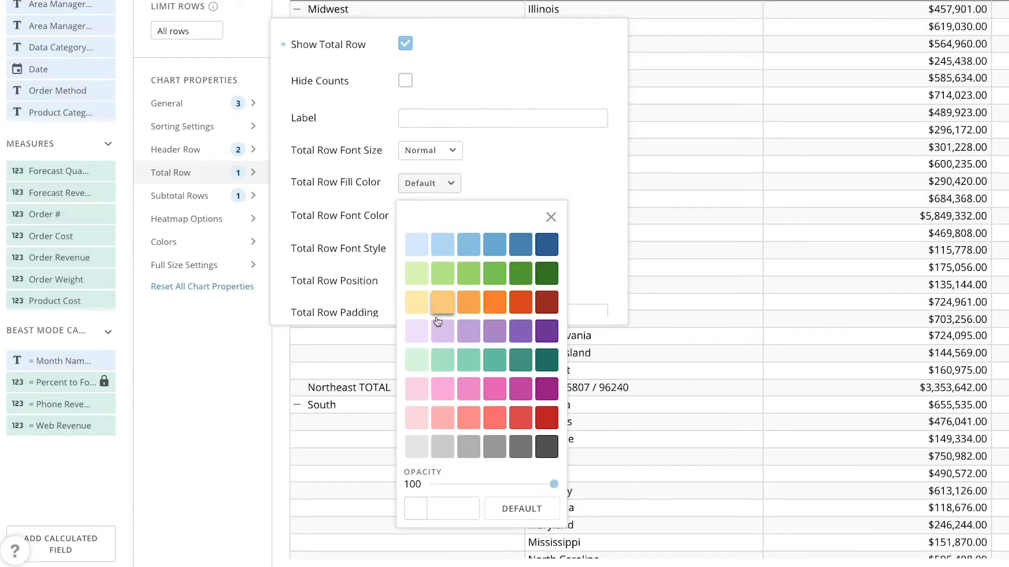
pyautogui.click(442, 447)
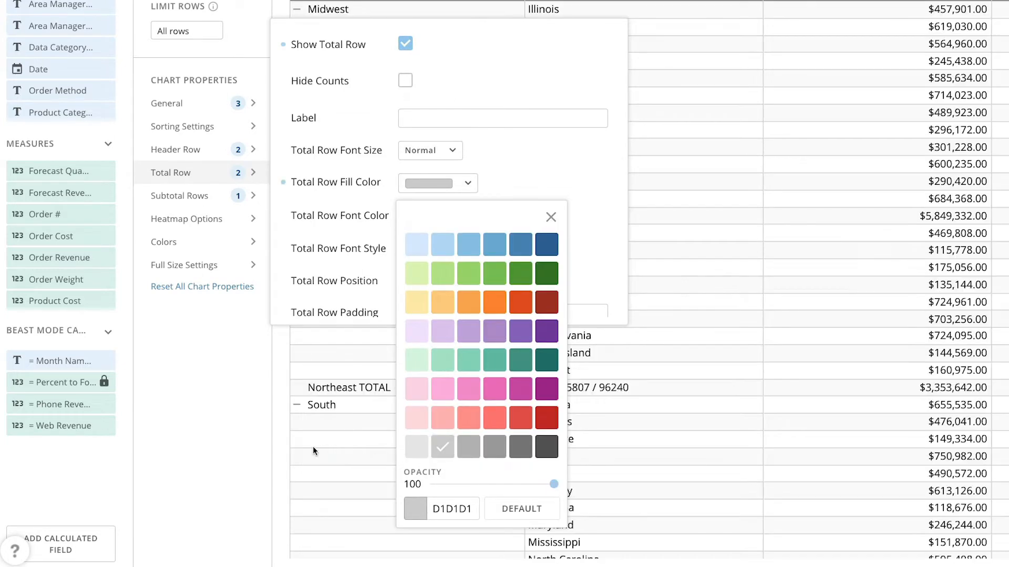
pyautogui.click(551, 217)
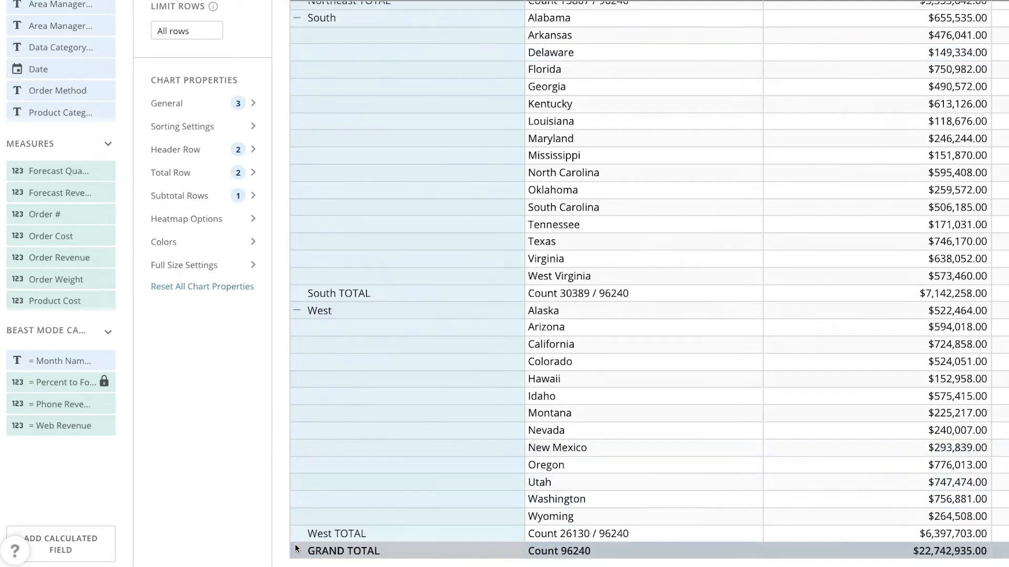
pyautogui.scroll(3)
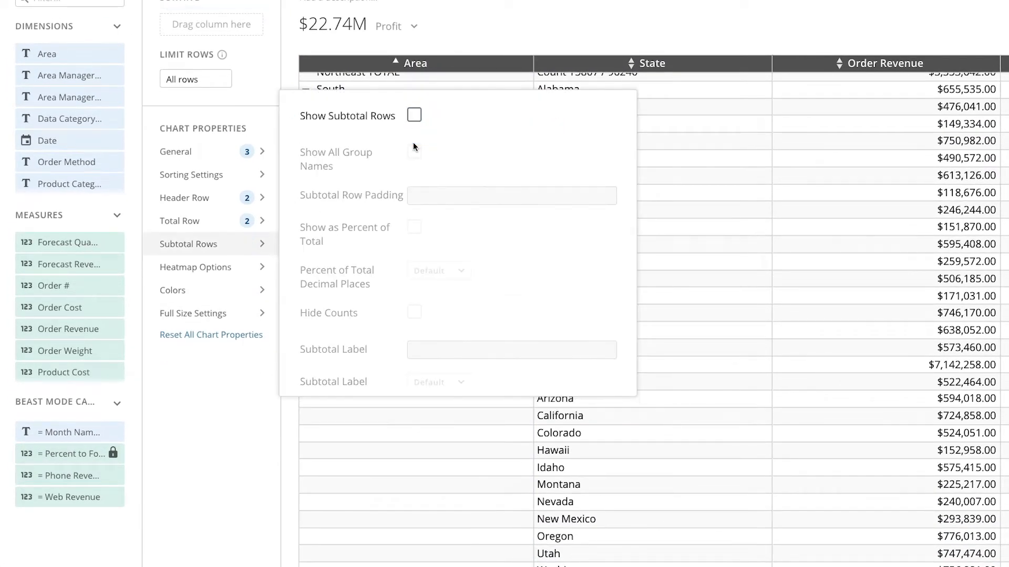
# Turn on subtotal rows and fill them light gray (D1D1D1).
pyautogui.click(414, 116)
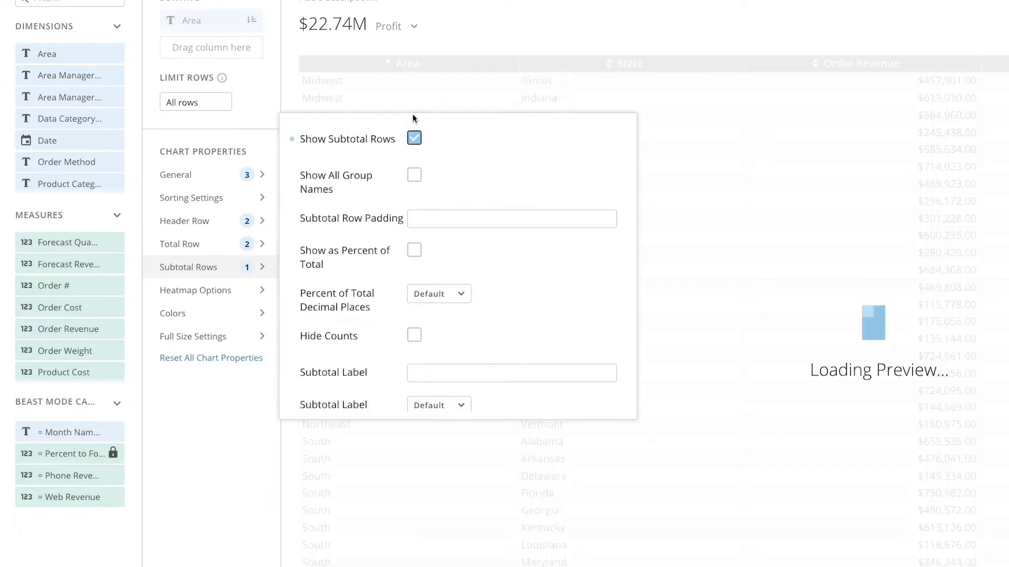
pyautogui.click(414, 138)
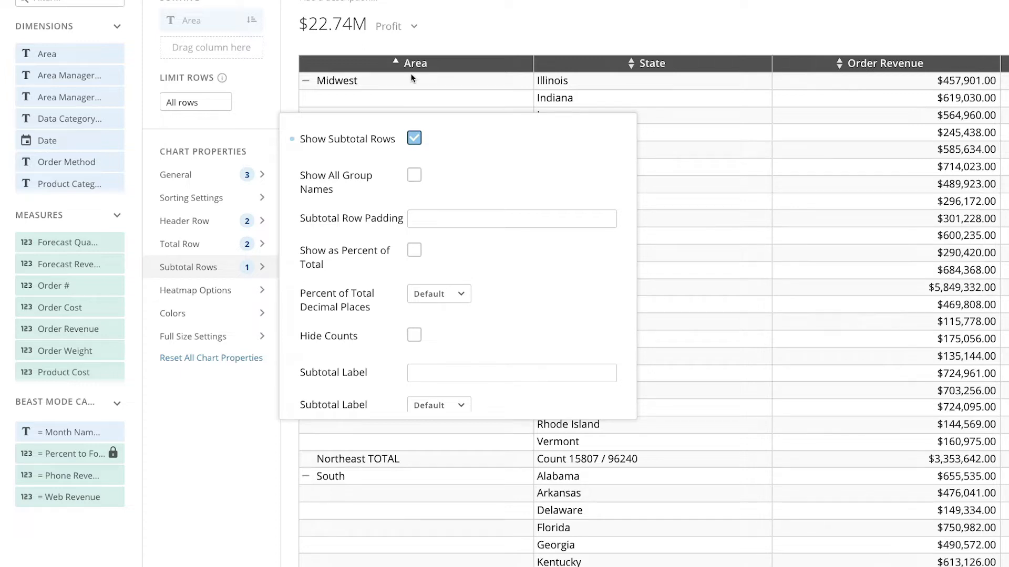
pyautogui.scroll(-3)
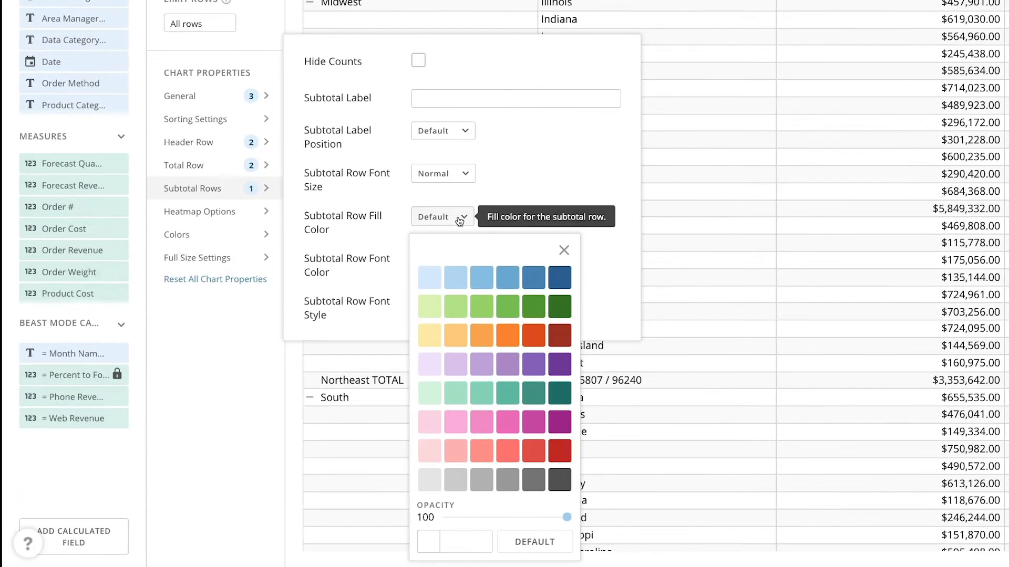
pyautogui.click(429, 479)
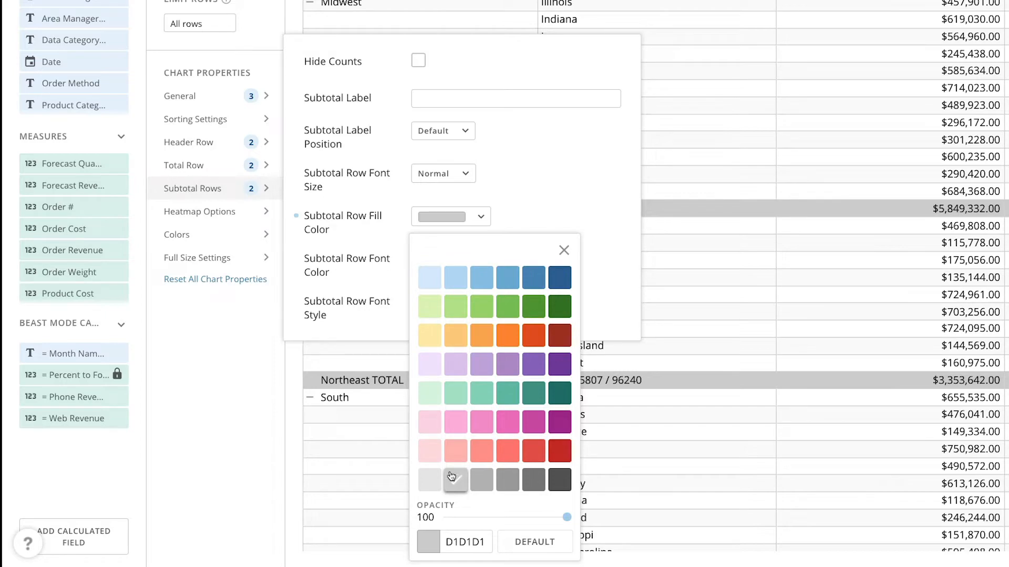
pyautogui.click(564, 250)
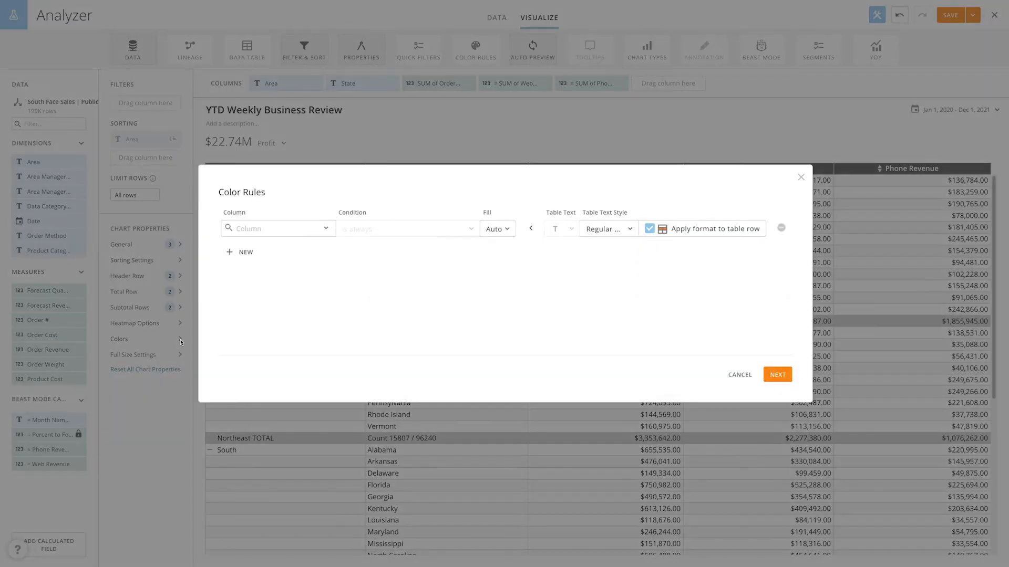
pyautogui.moveTo(322, 243)
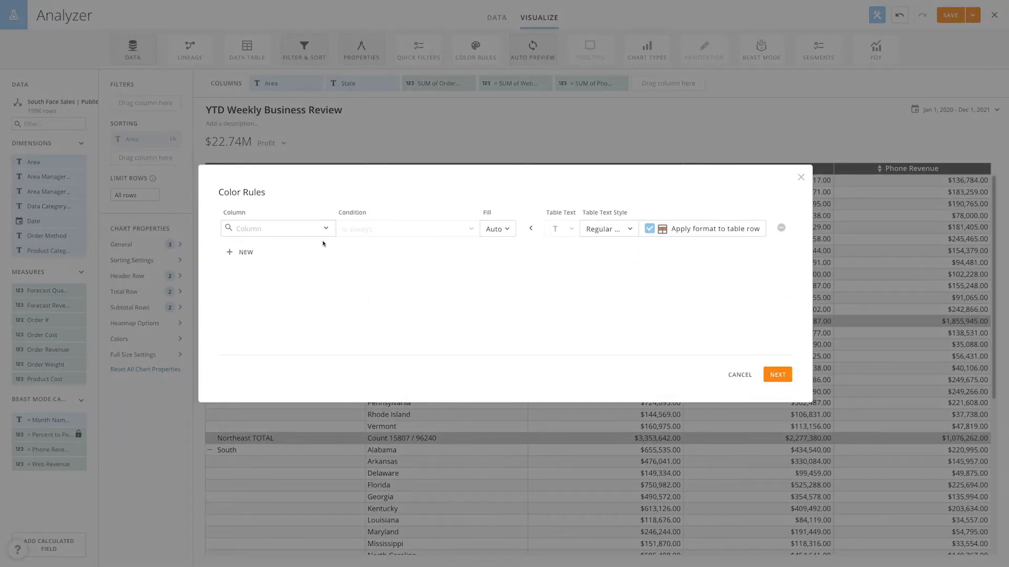
# Base the colour rule on Order Revenue with condition greater than 500,000.
pyautogui.click(277, 228)
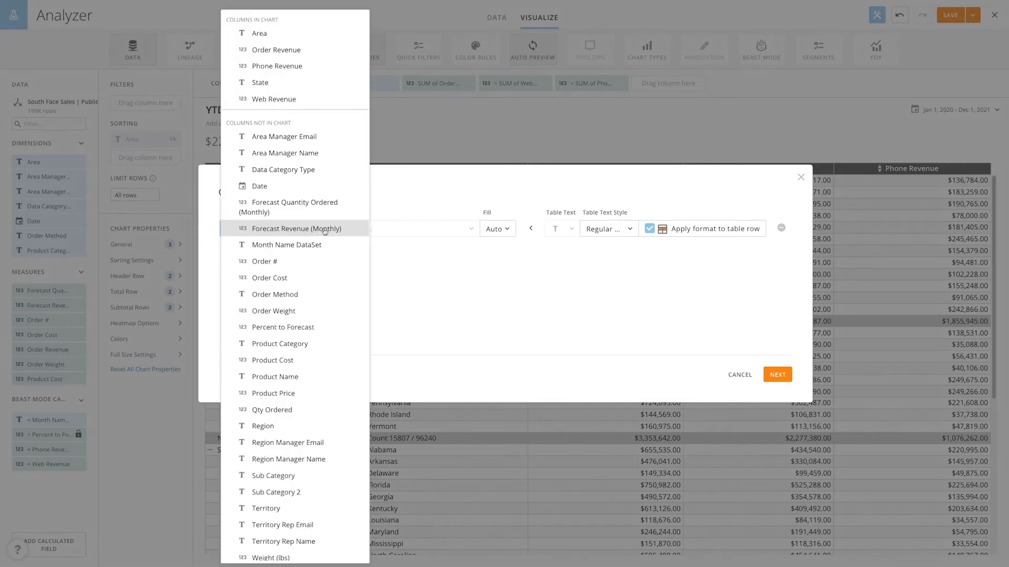
pyautogui.click(275, 50)
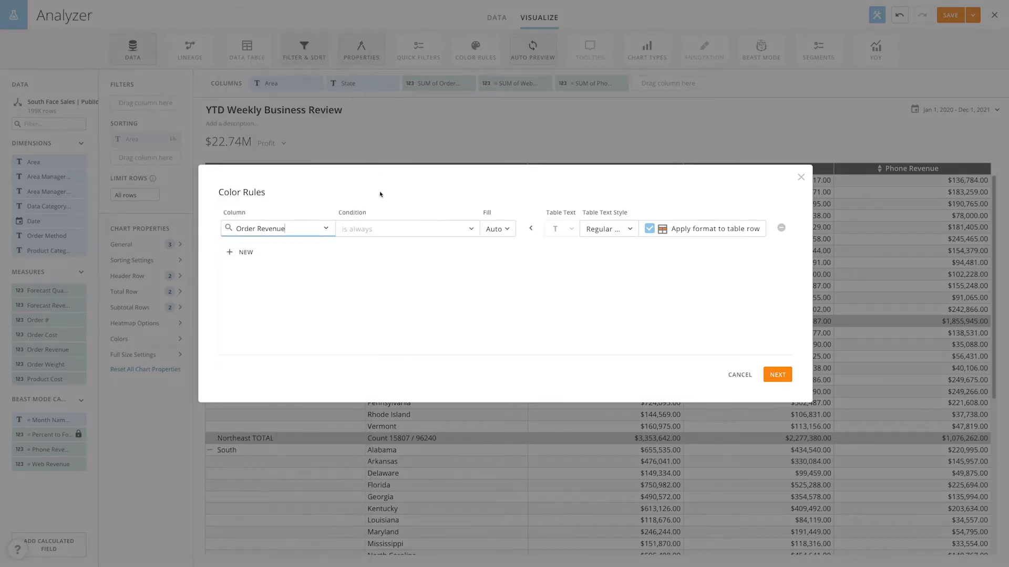
pyautogui.click(408, 228)
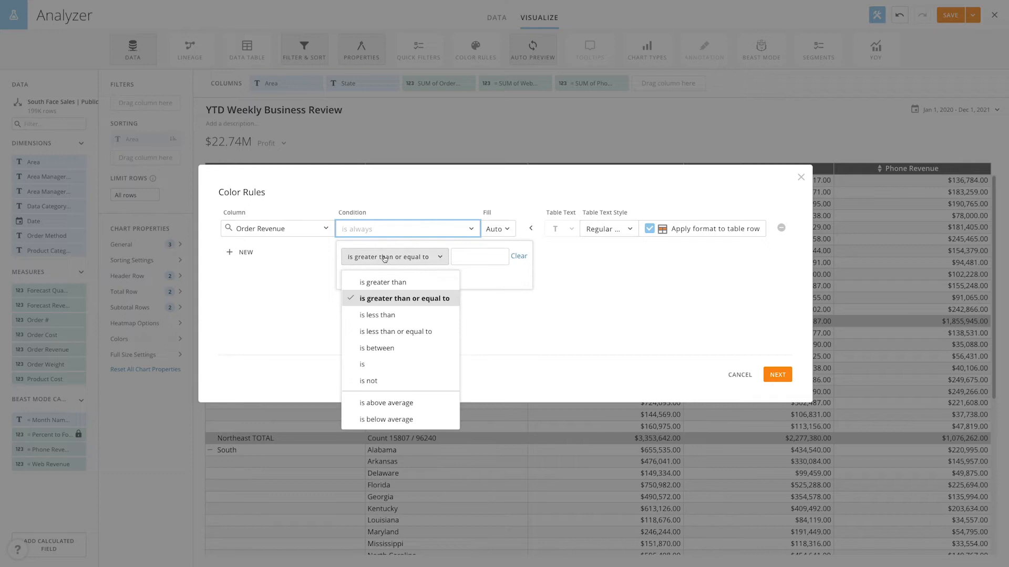
pyautogui.click(383, 281)
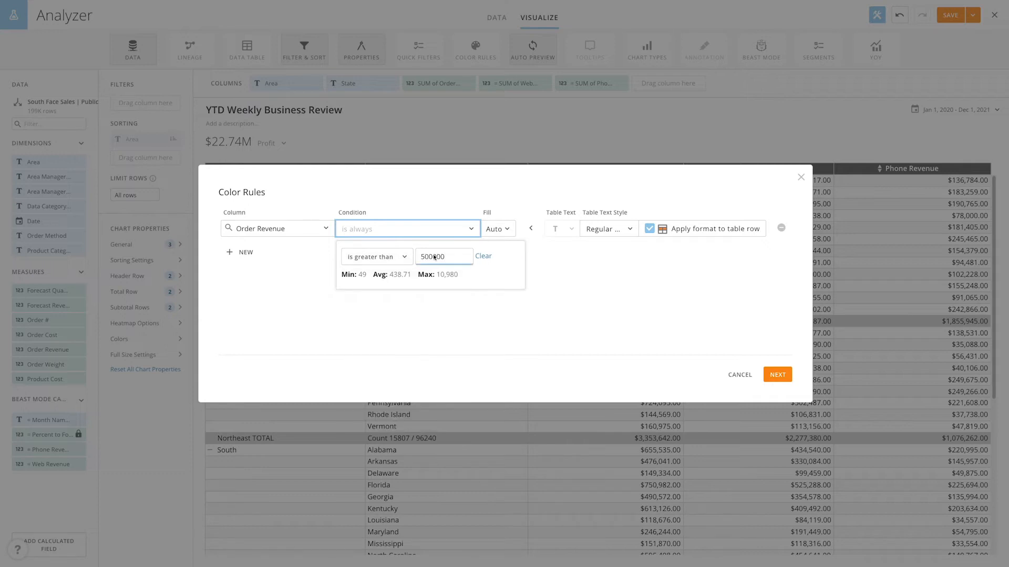
# Set the rule's fill to light purple and apply it to this card only.
pyautogui.click(497, 228)
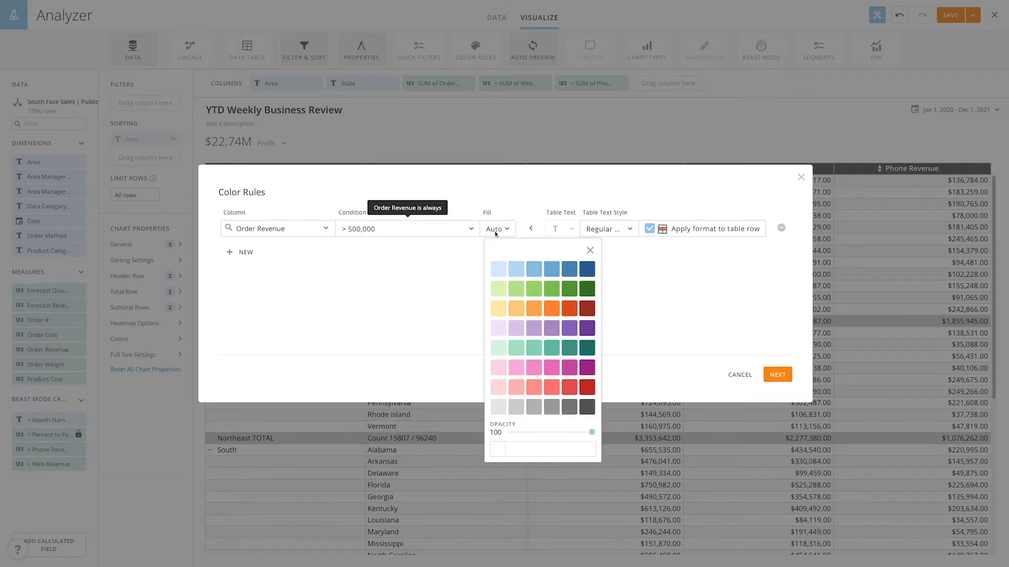
pyautogui.click(515, 328)
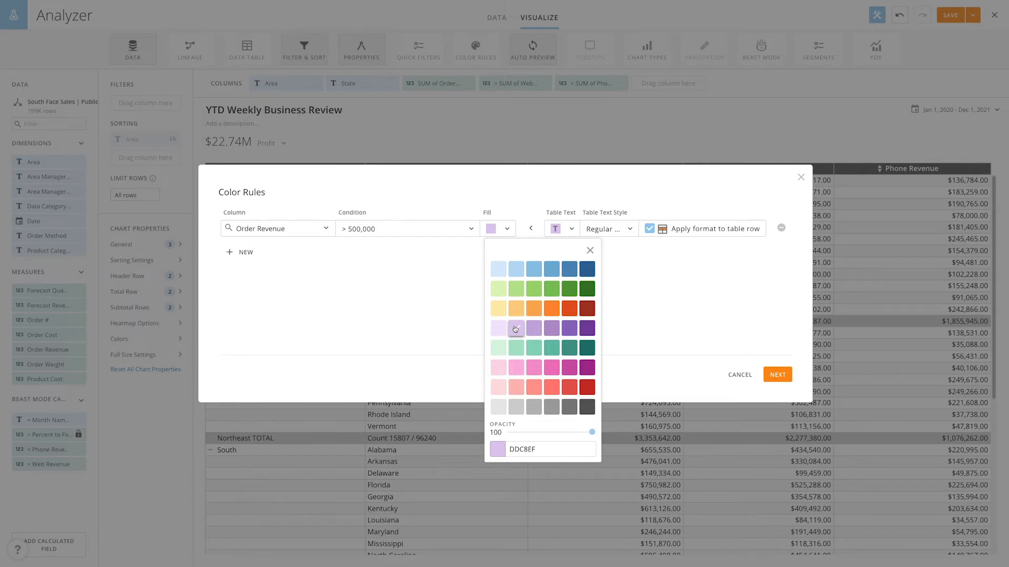
pyautogui.click(515, 328)
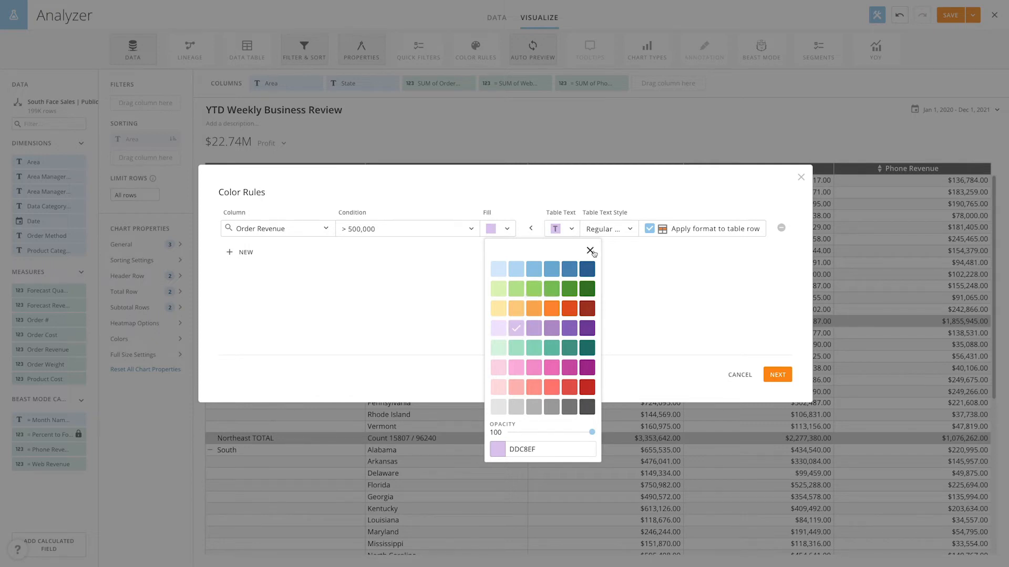
pyautogui.click(778, 374)
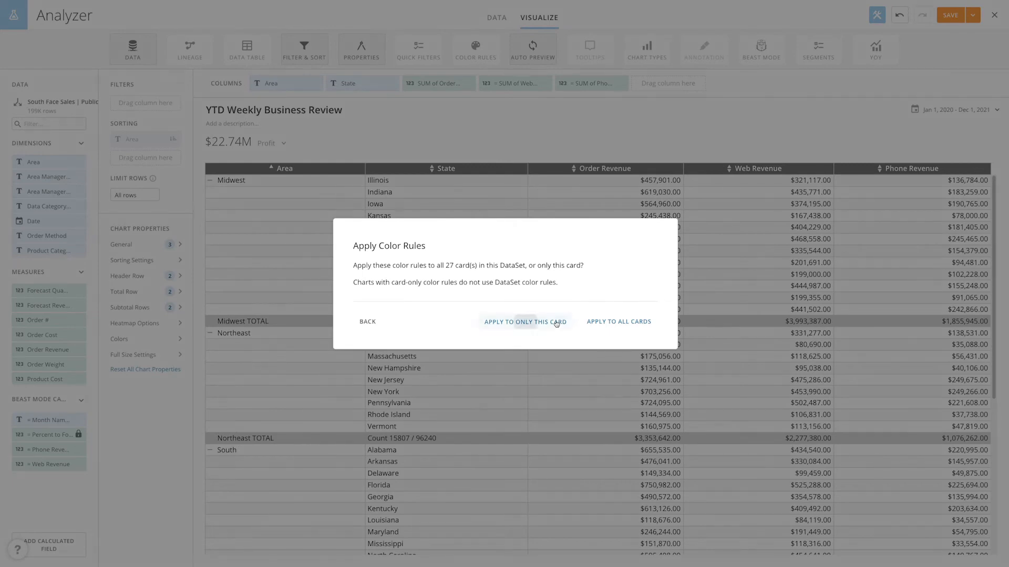
pyautogui.click(524, 322)
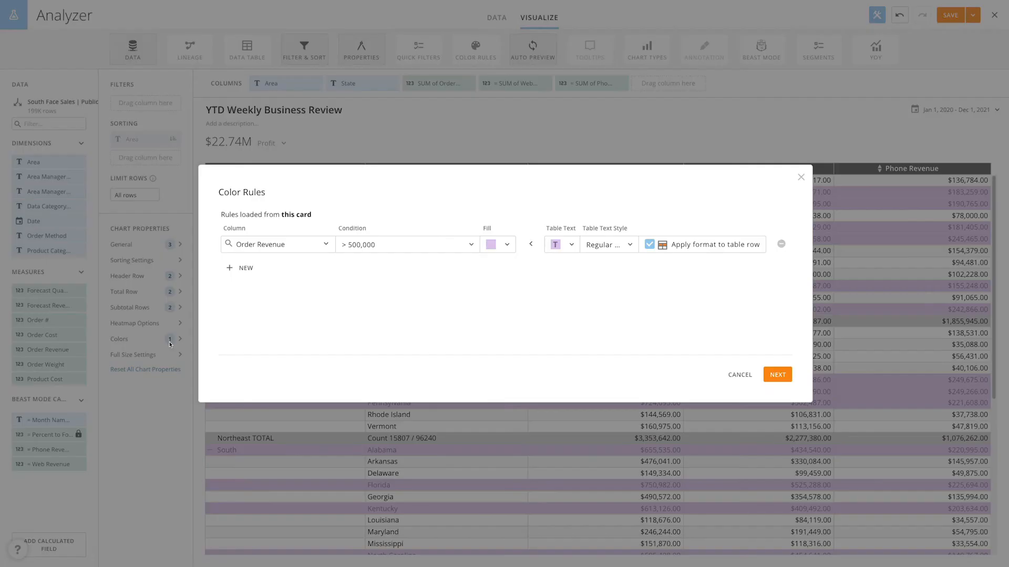
pyautogui.moveTo(648, 252)
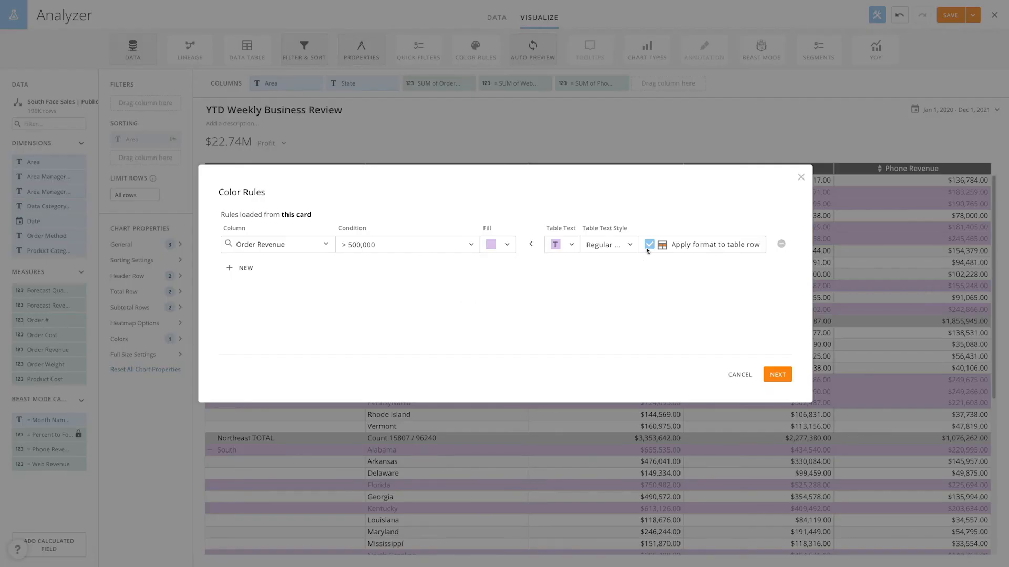
# Uncheck Apply format to table row so only Order Revenue cells are shaded, and save.
pyautogui.click(649, 245)
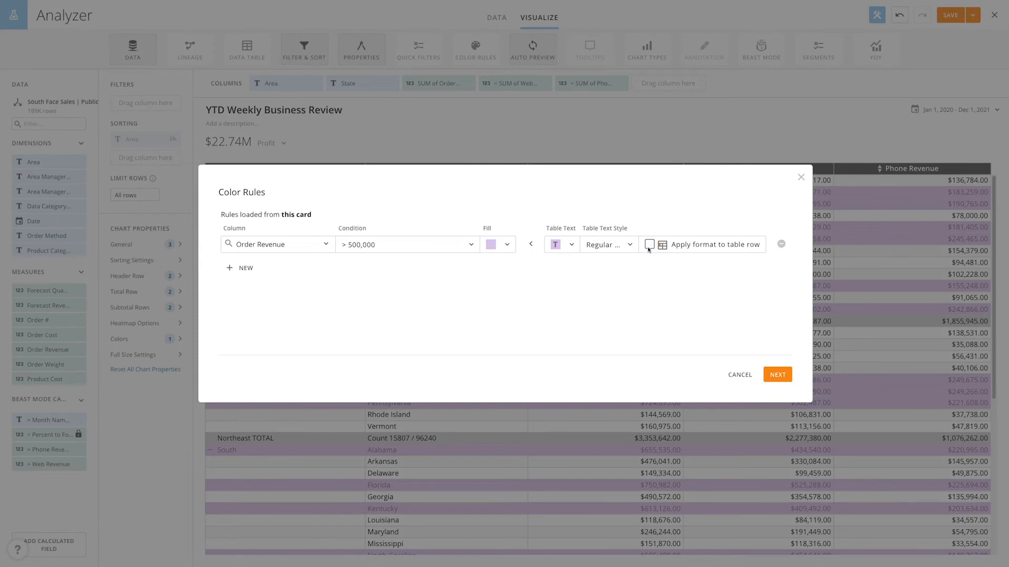
pyautogui.moveTo(713, 298)
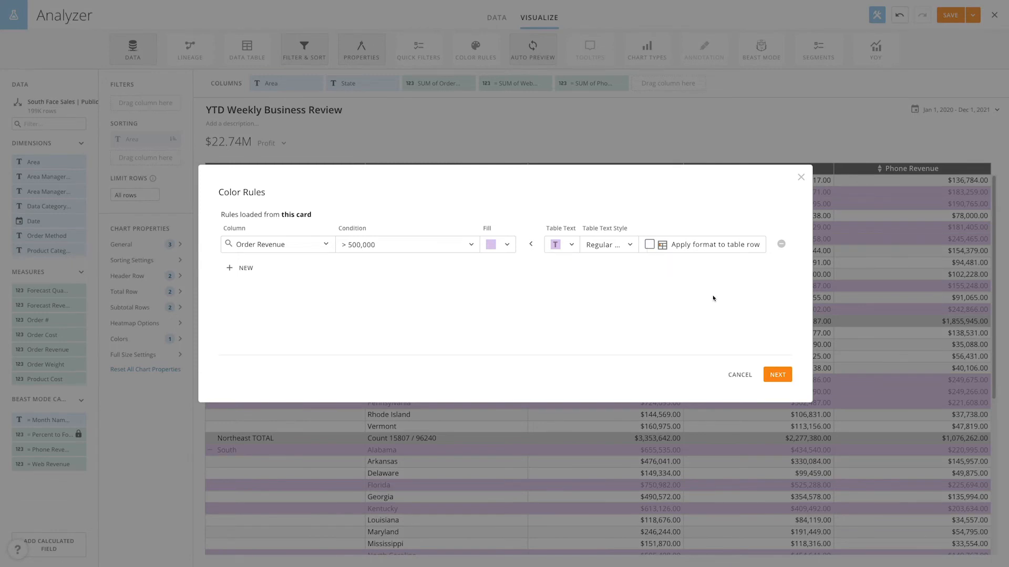
pyautogui.click(739, 374)
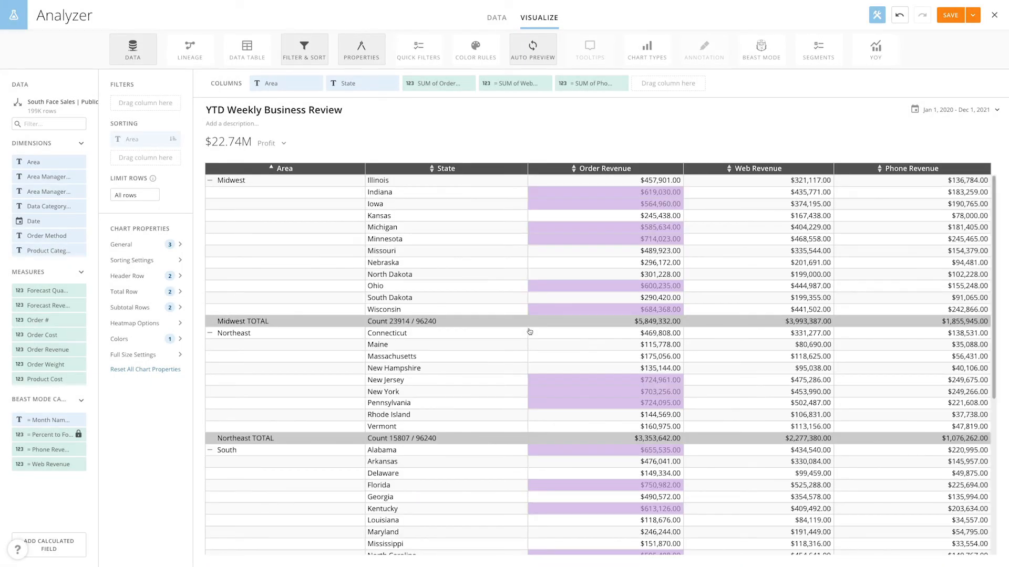
pyautogui.moveTo(528, 331)
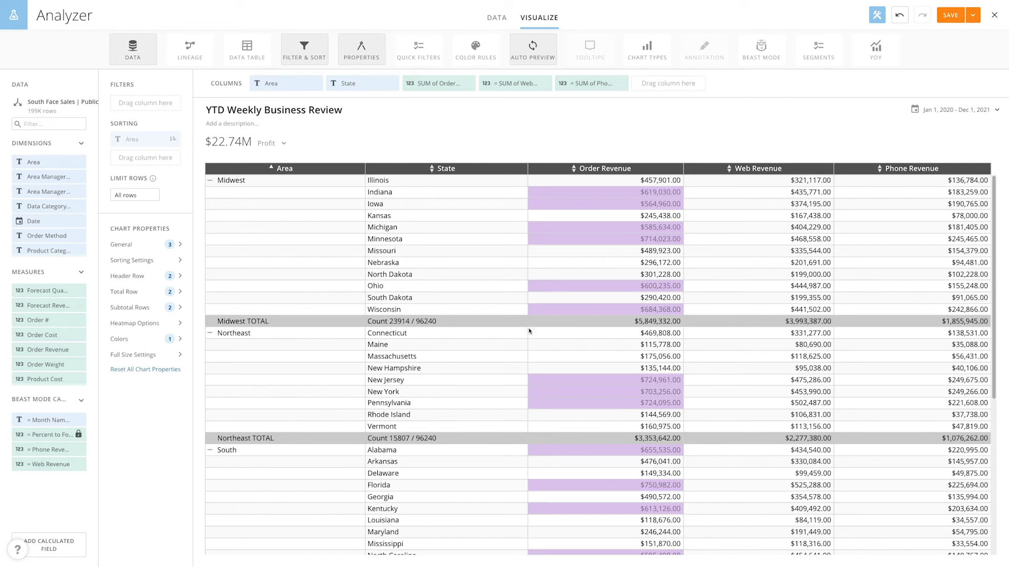